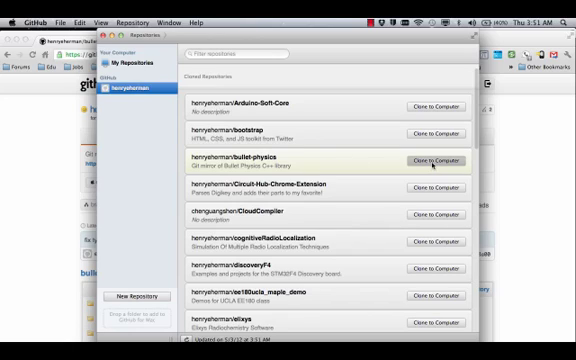
Clone the bullet-physics repository to this computer from the repository list.
left_click(432, 160)
type("cds")
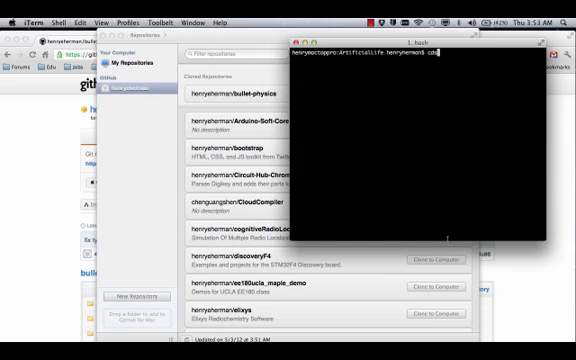
Change into src/bullet-physics and list its contents with ls.
key("Return")
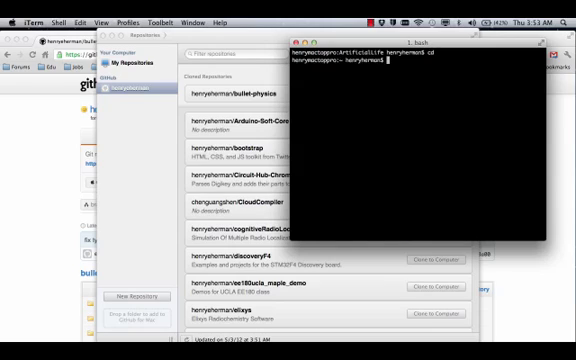
type("cd src")
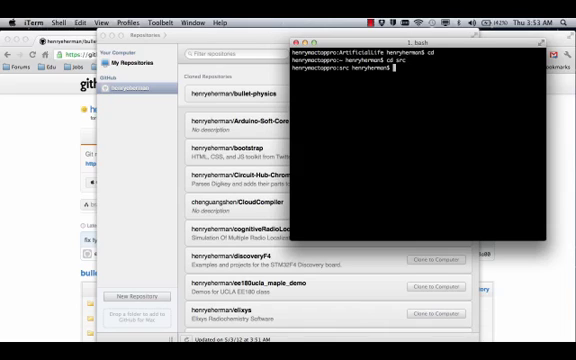
type("cd bullet-physics/")
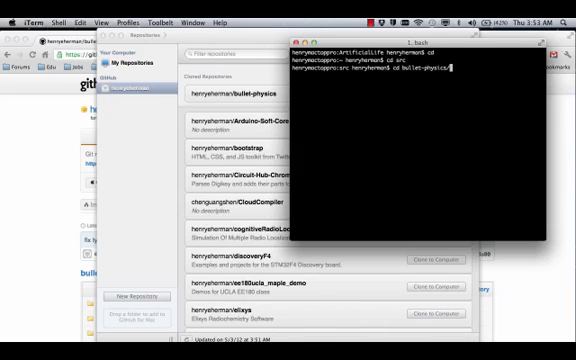
type("ls")
type("cd")
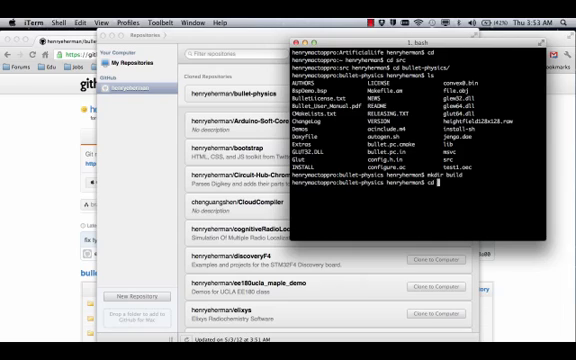
key("Return")
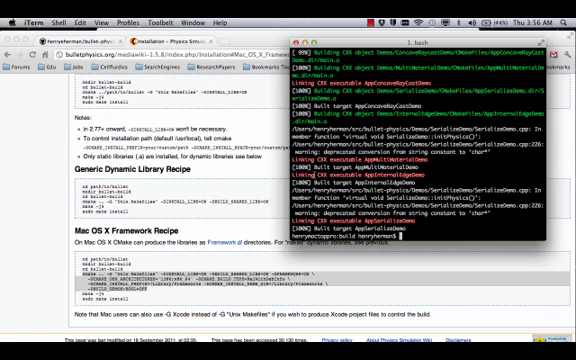
Run sudo make install to copy the built Bullet frameworks into /Library/Frameworks.
type("sudo")
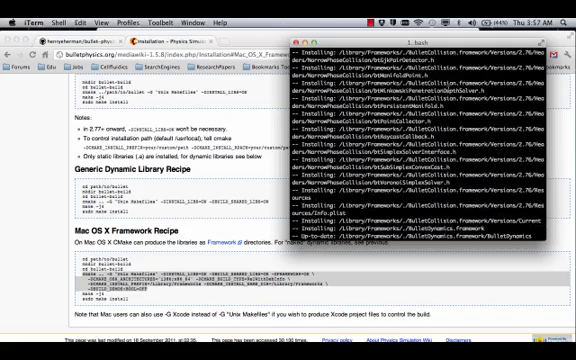
scroll("down", 3)
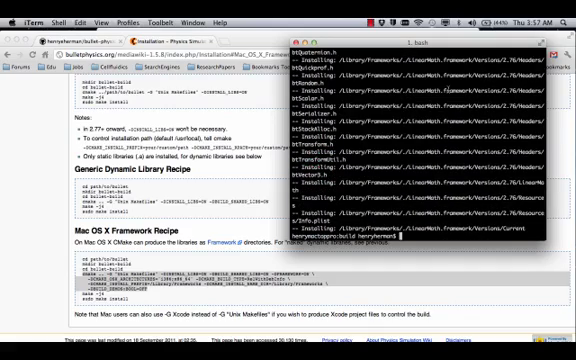
type("s")
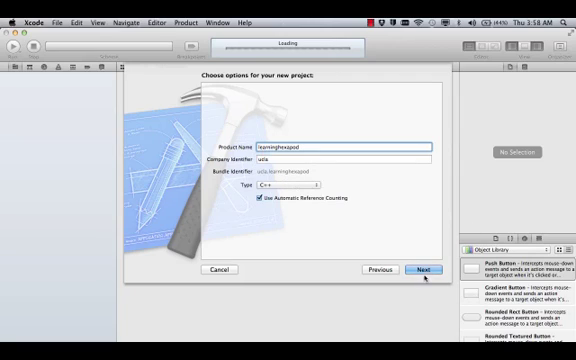
Proceed past the project options and choose the Documents folder as the save location.
left_click(402, 268)
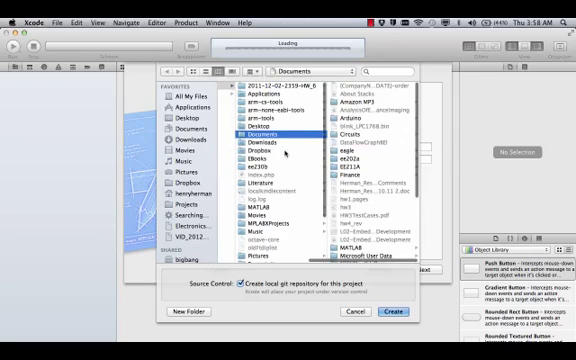
scroll("down", 3)
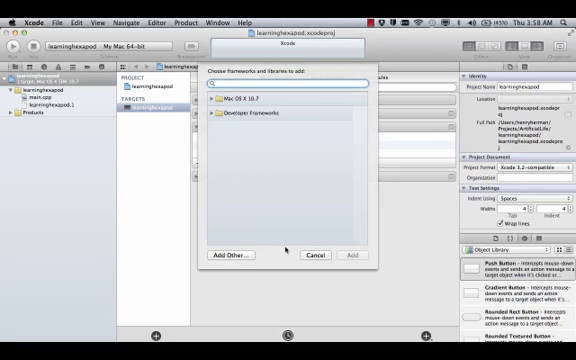
Add the installed Bullet frameworks to Link Binary With Libraries via Add Other….
left_click(312, 256)
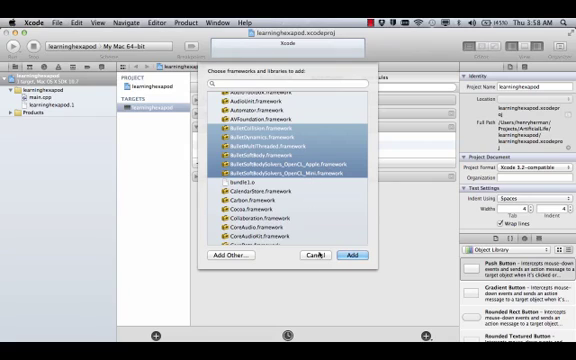
left_click(348, 262)
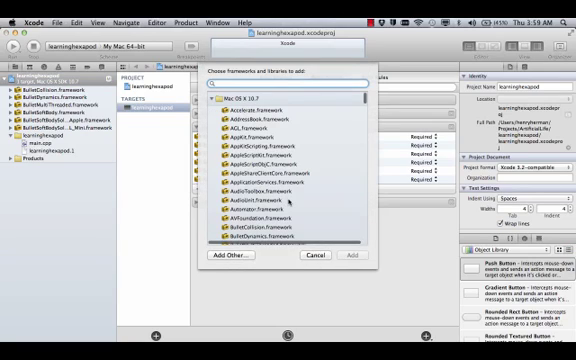
type("Q")
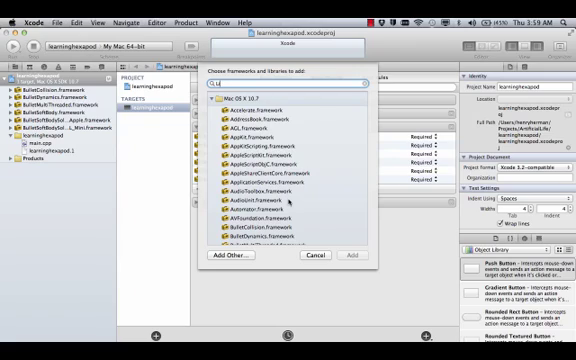
type("Line")
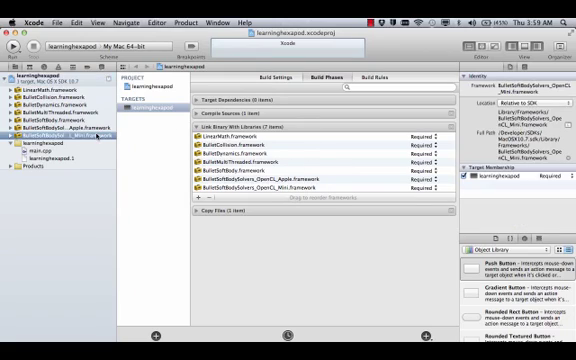
Delete the OpenCL Mini Bullet framework reference, choosing Remove References Only.
right_click(60, 130)
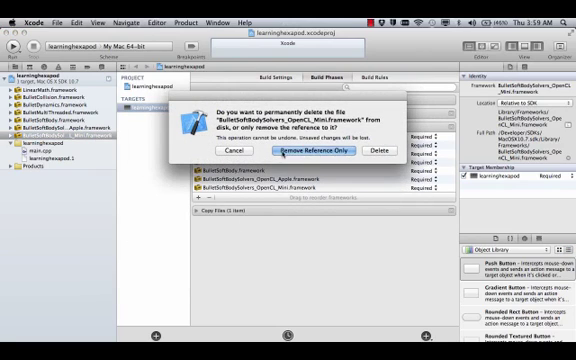
left_click(314, 150)
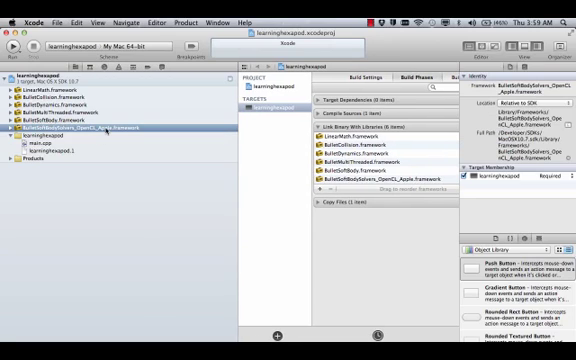
right_click(80, 128)
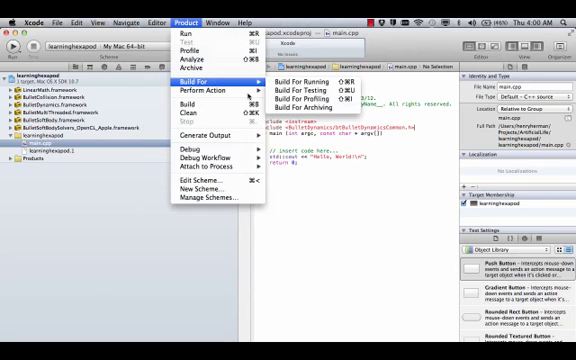
mouse_move(200, 104)
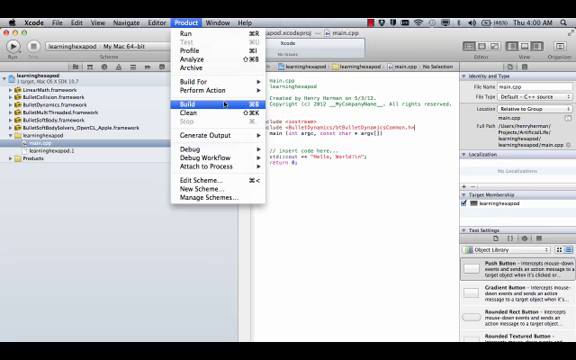
Build the project with the Bullet #include in main.cpp and confirm Build Succeeded.
left_click(198, 102)
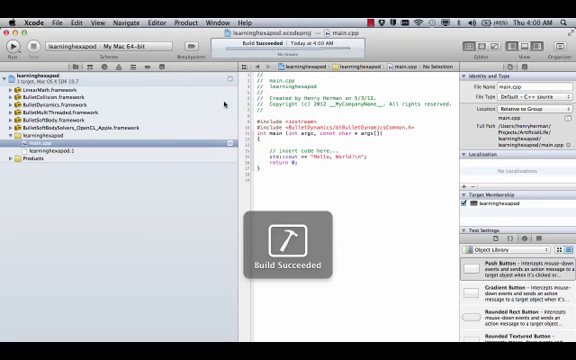